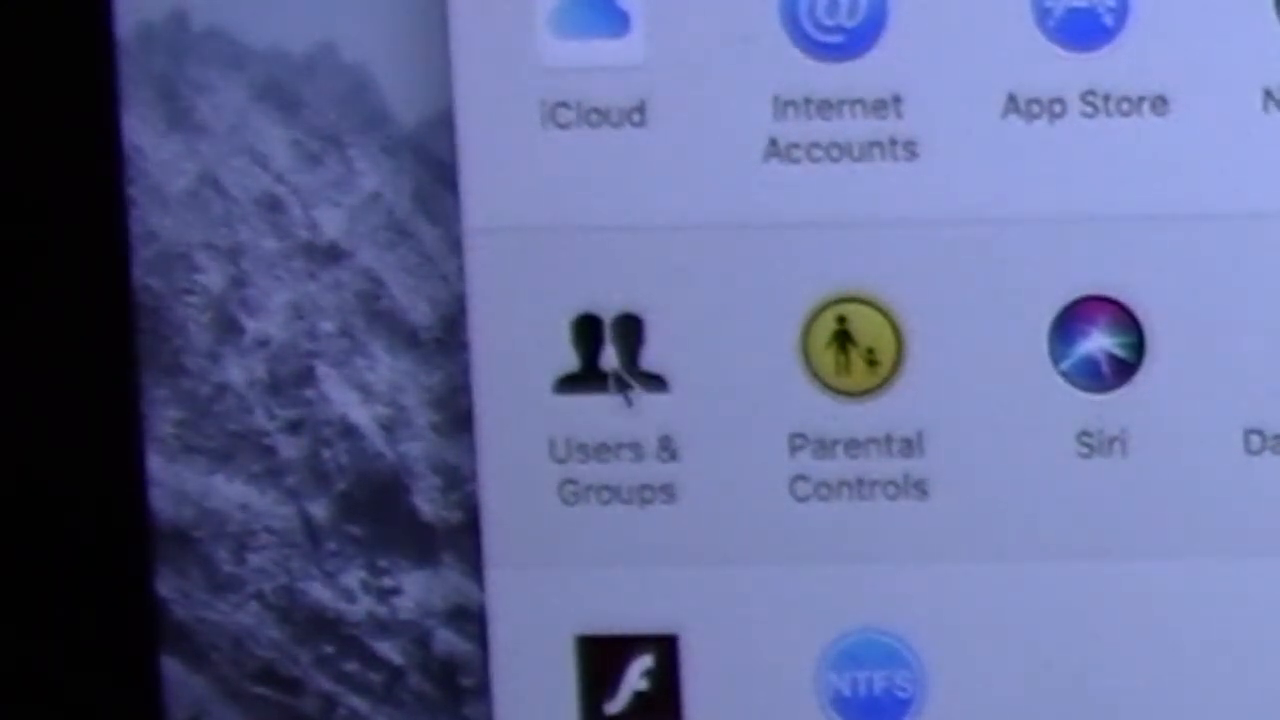
- Open the Users & Groups pane and unlock it with the admin password
left_click(607, 370)
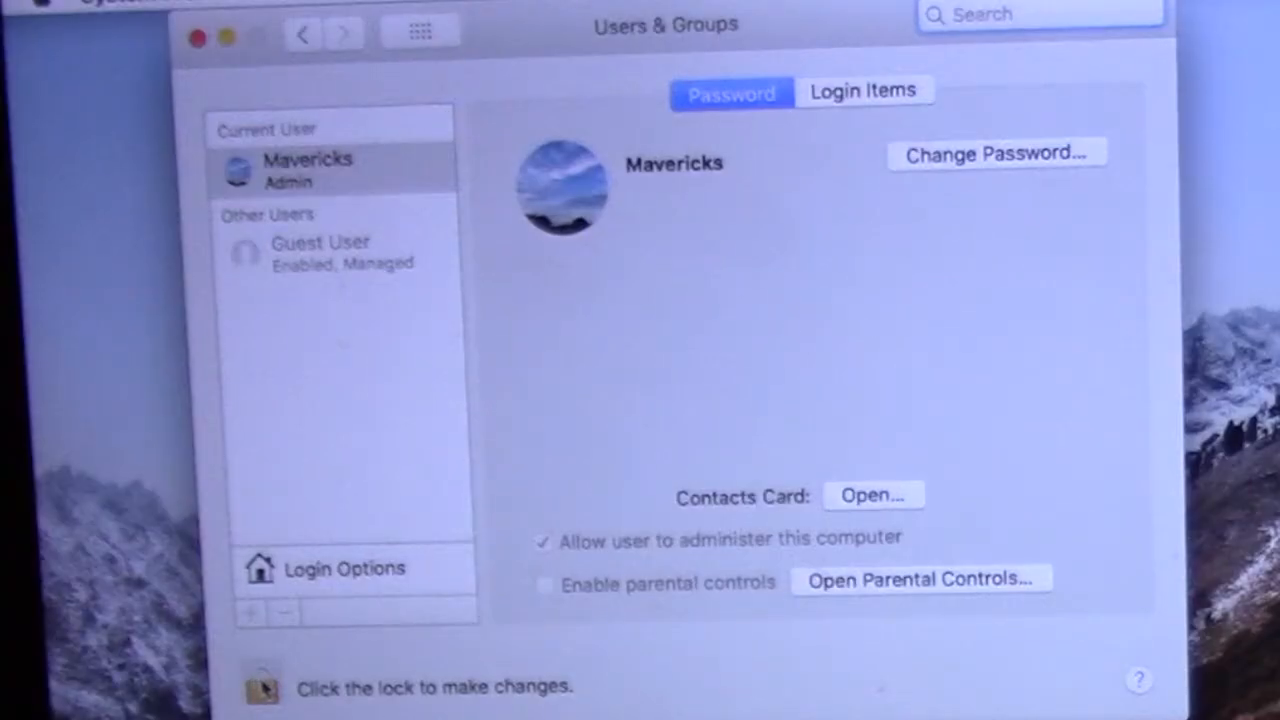
left_click(262, 684)
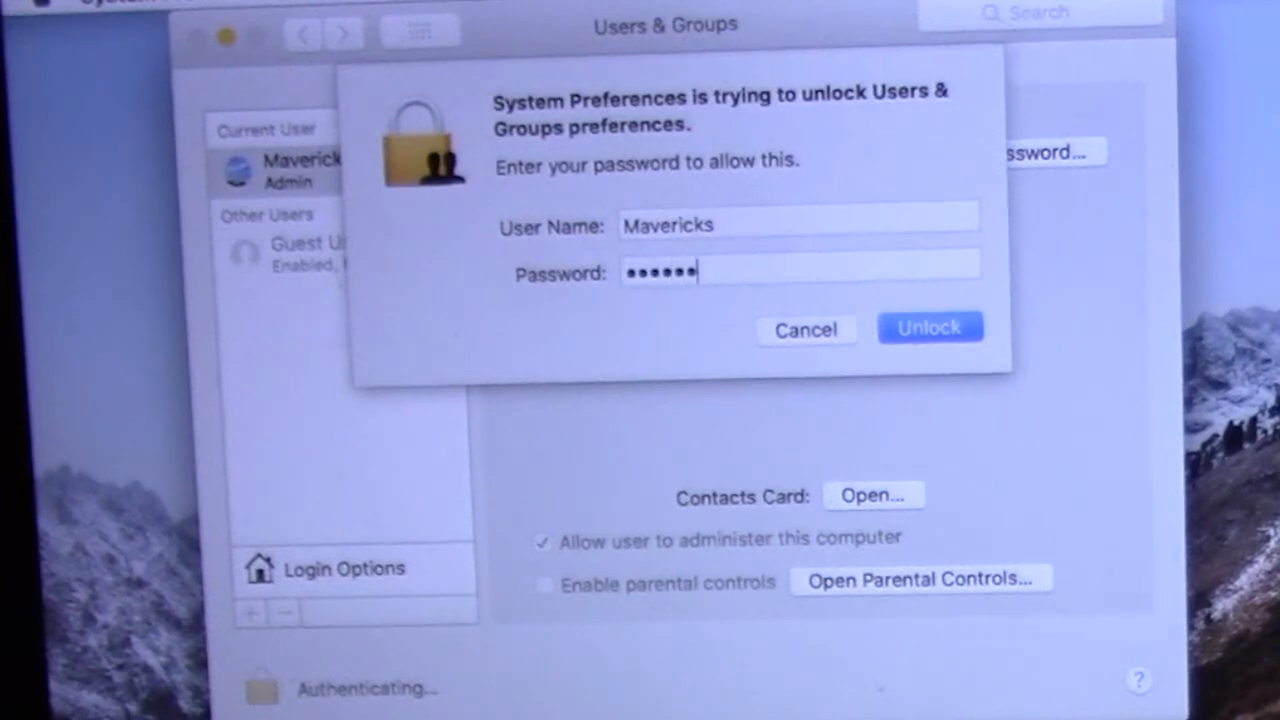
left_click(930, 328)
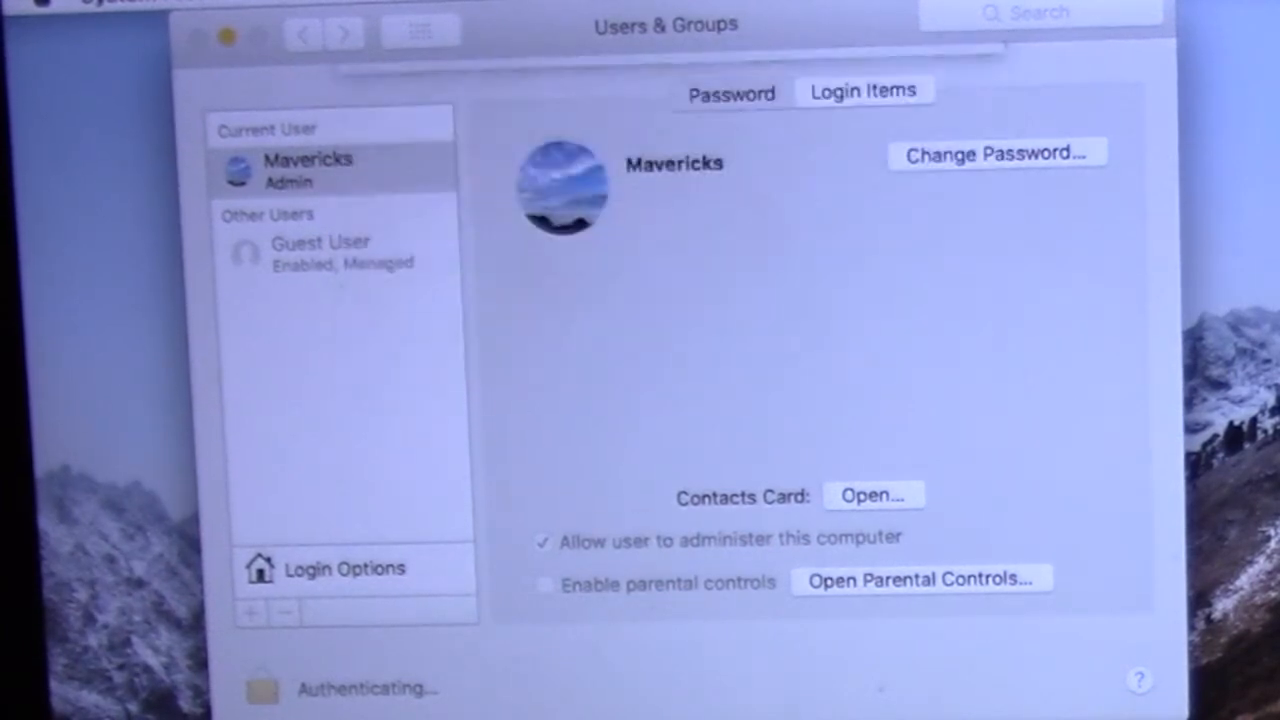
left_click(729, 92)
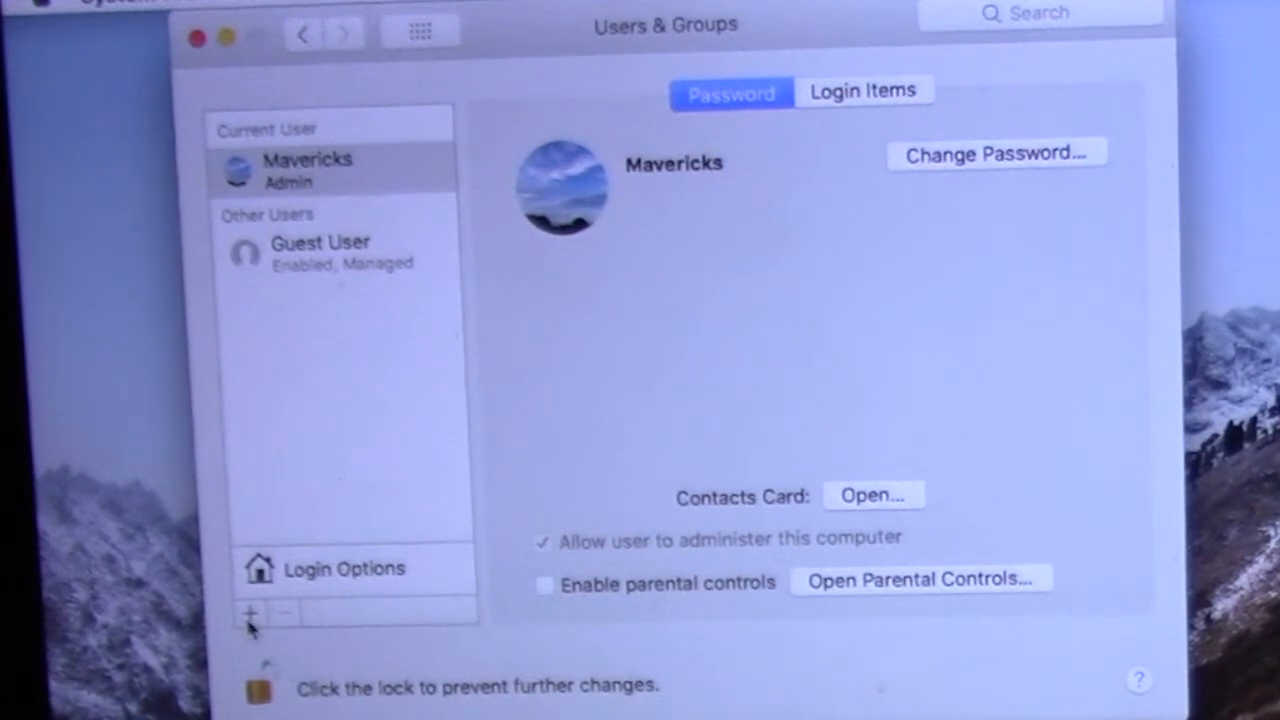
- Add a Standard account named 'macOS High Sierra' with a password
left_click(250, 606)
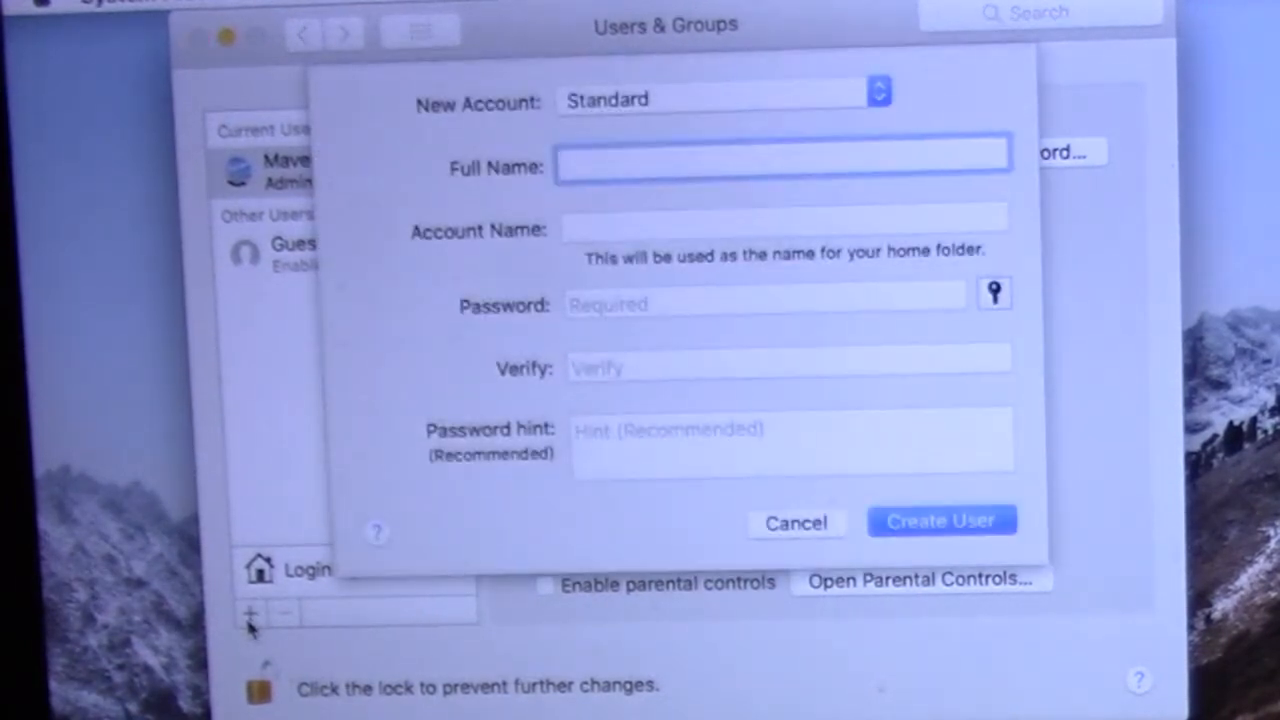
type("macOS High Sierra")
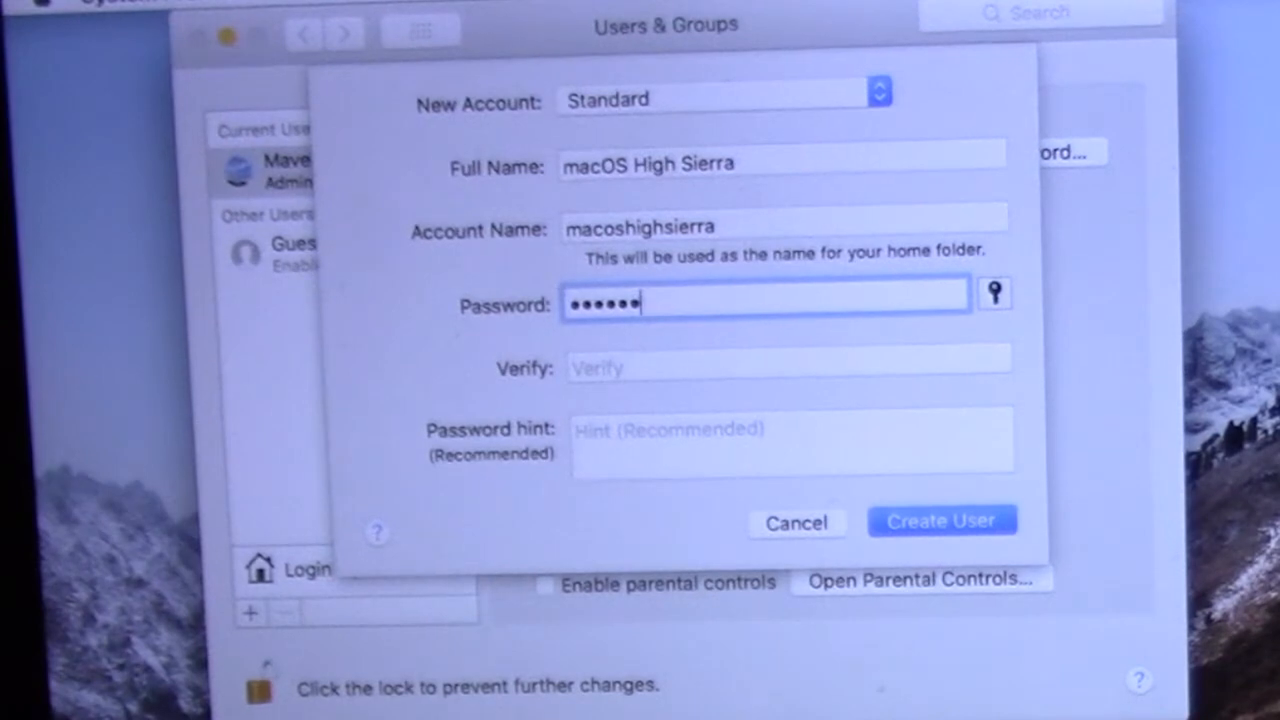
type("••")
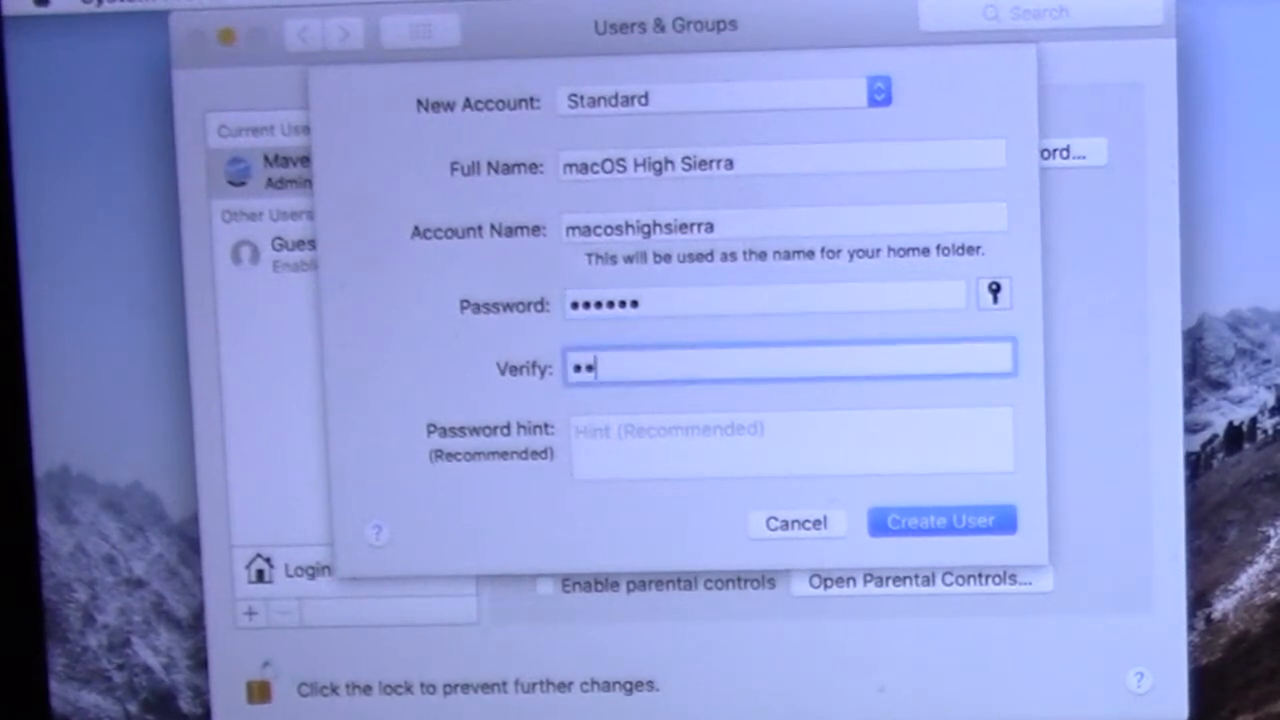
left_click(940, 520)
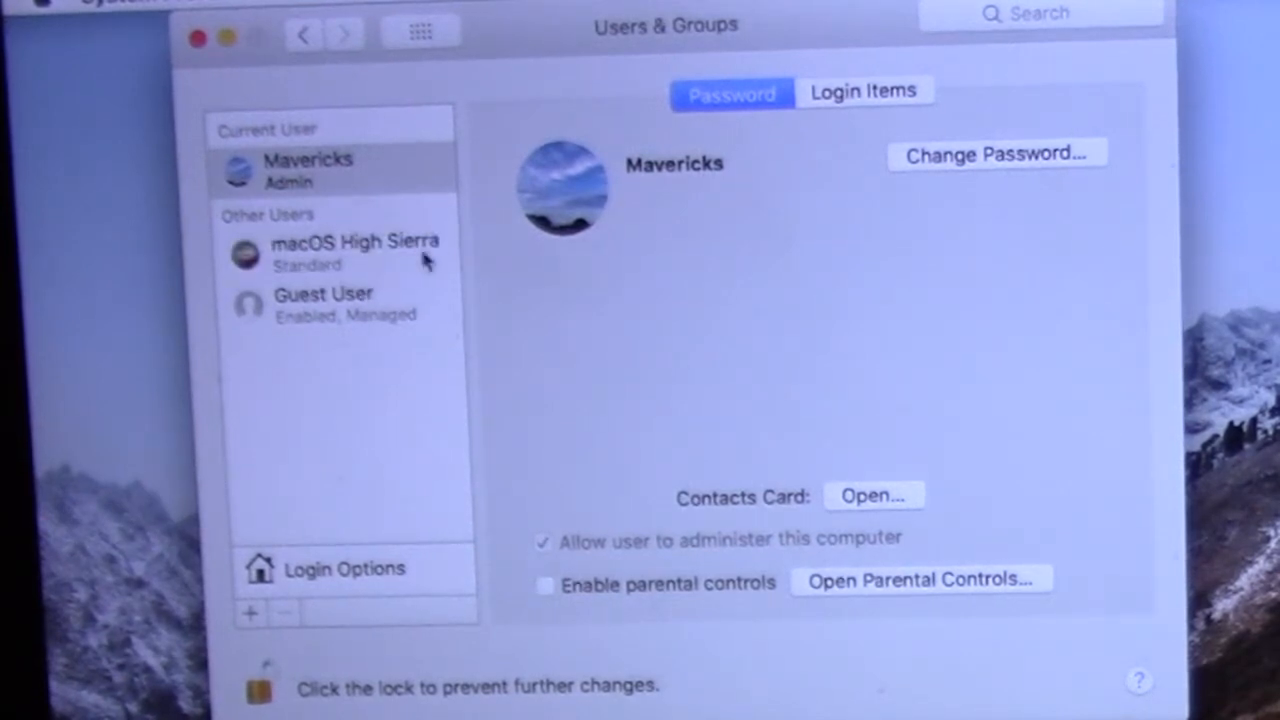
- Delete the macOS High Sierra account, leaving only Mavericks and Guest User
left_click(350, 250)
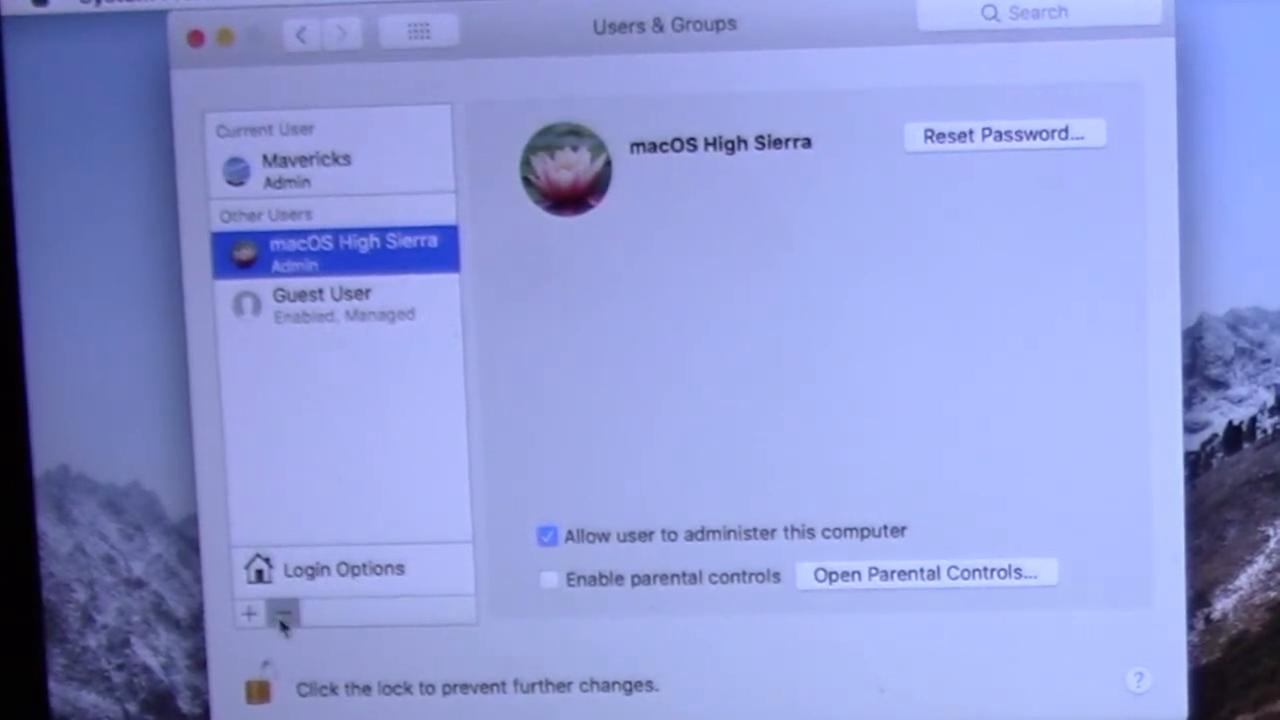
left_click(283, 611)
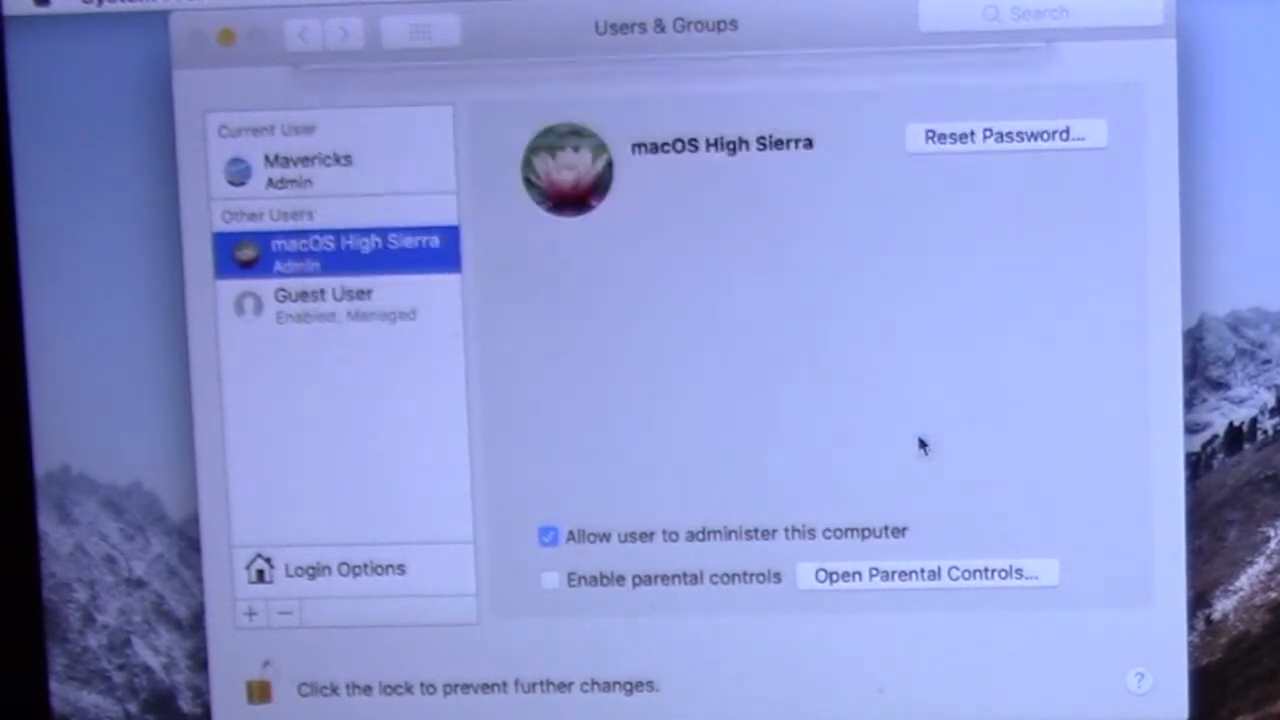
left_click(307, 167)
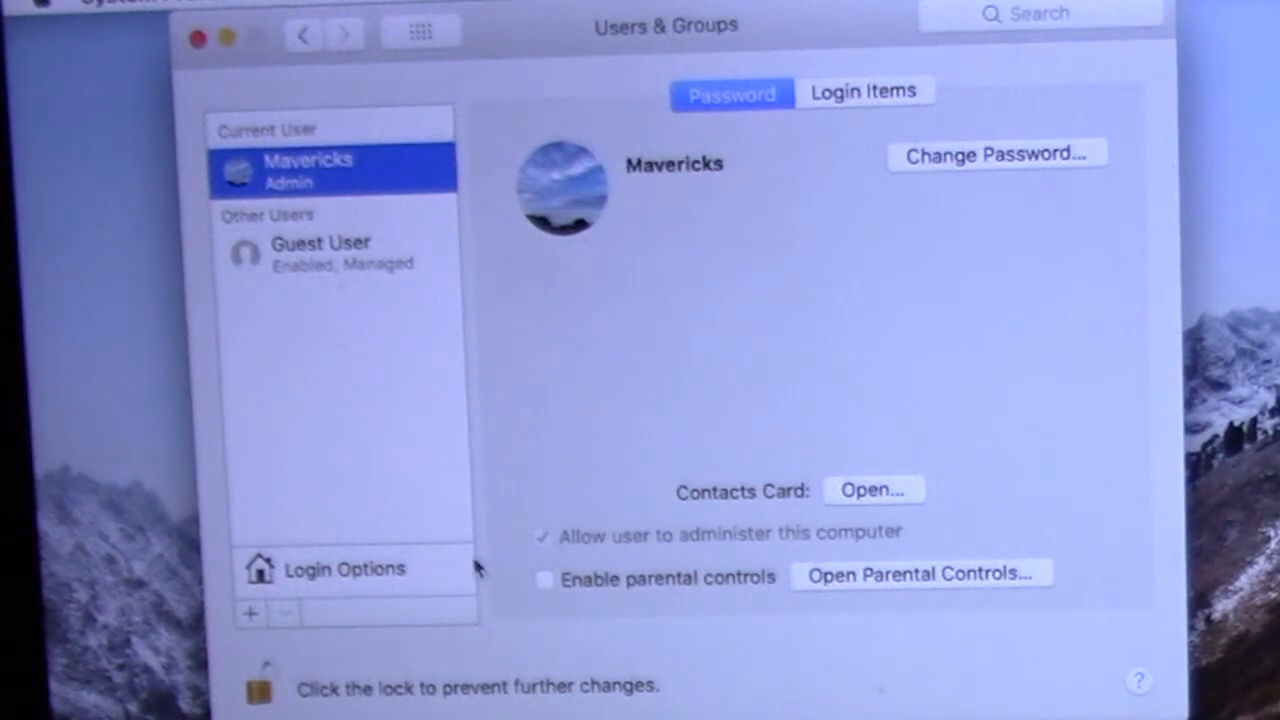
- Re-create the 'macOS High Sierra' account with Administrator chosen as account type
left_click(249, 614)
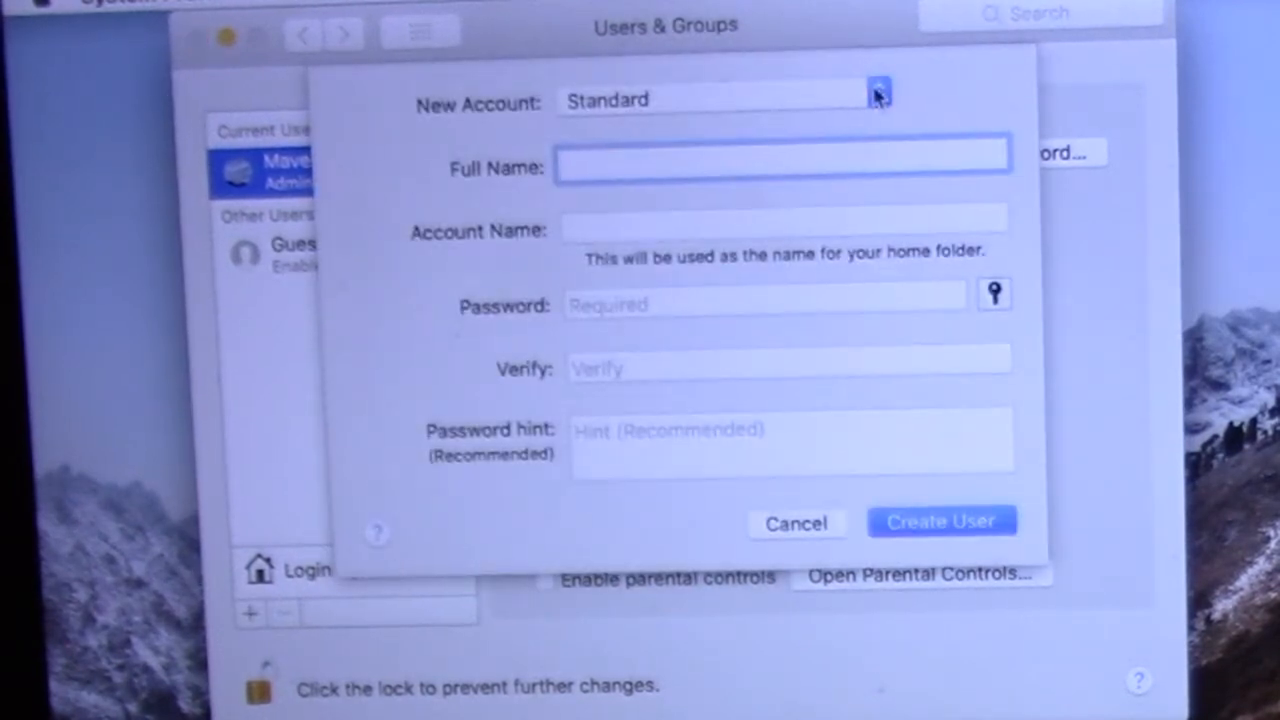
left_click(875, 94)
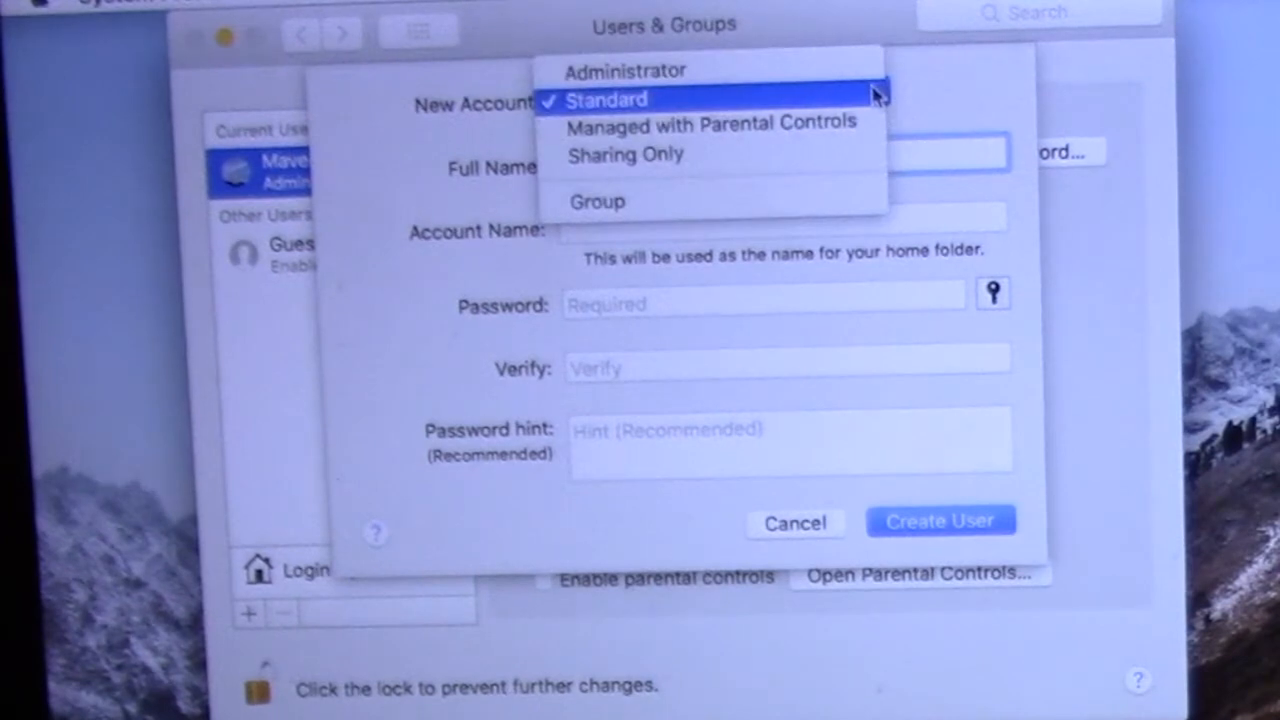
left_click(622, 70)
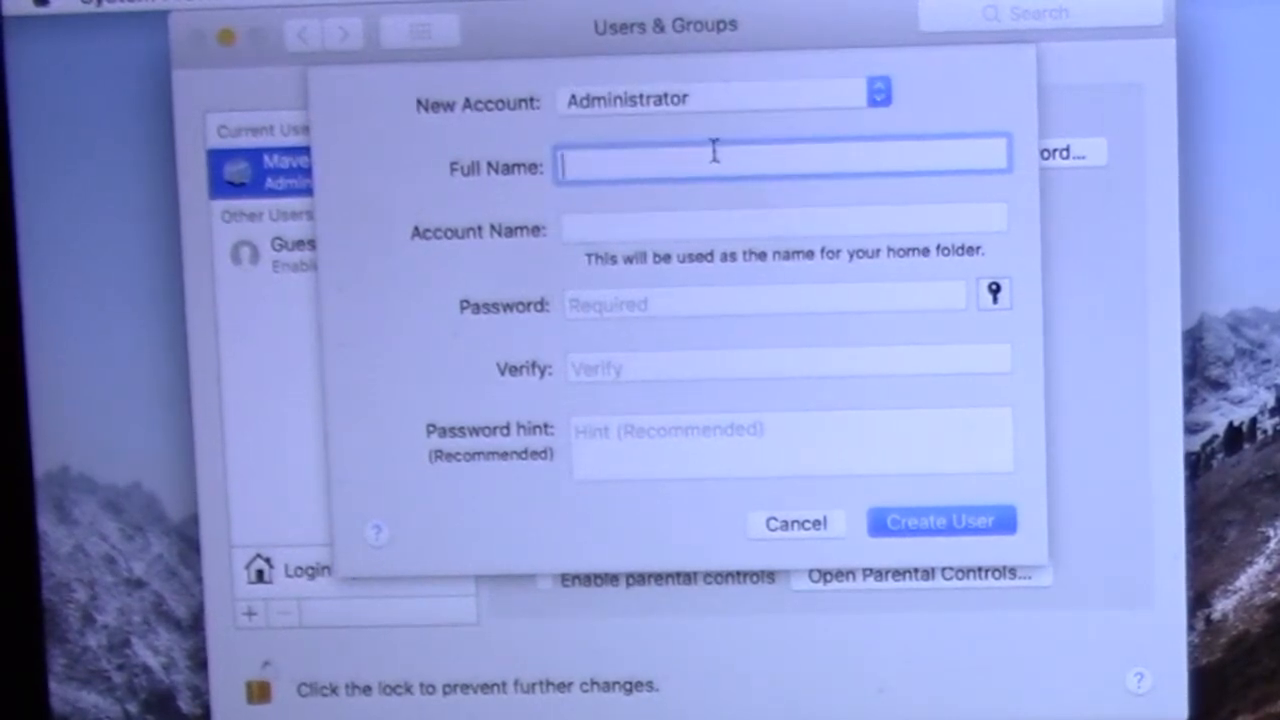
type("macOS")
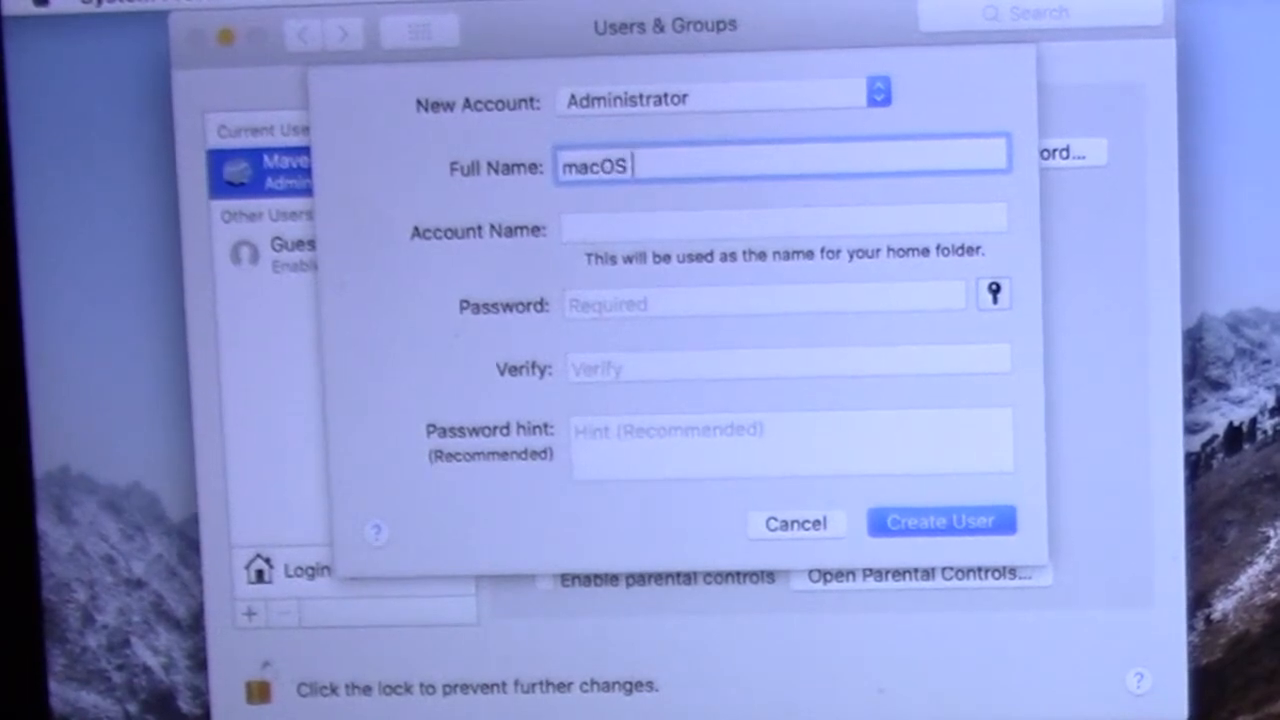
type("High Sierra")
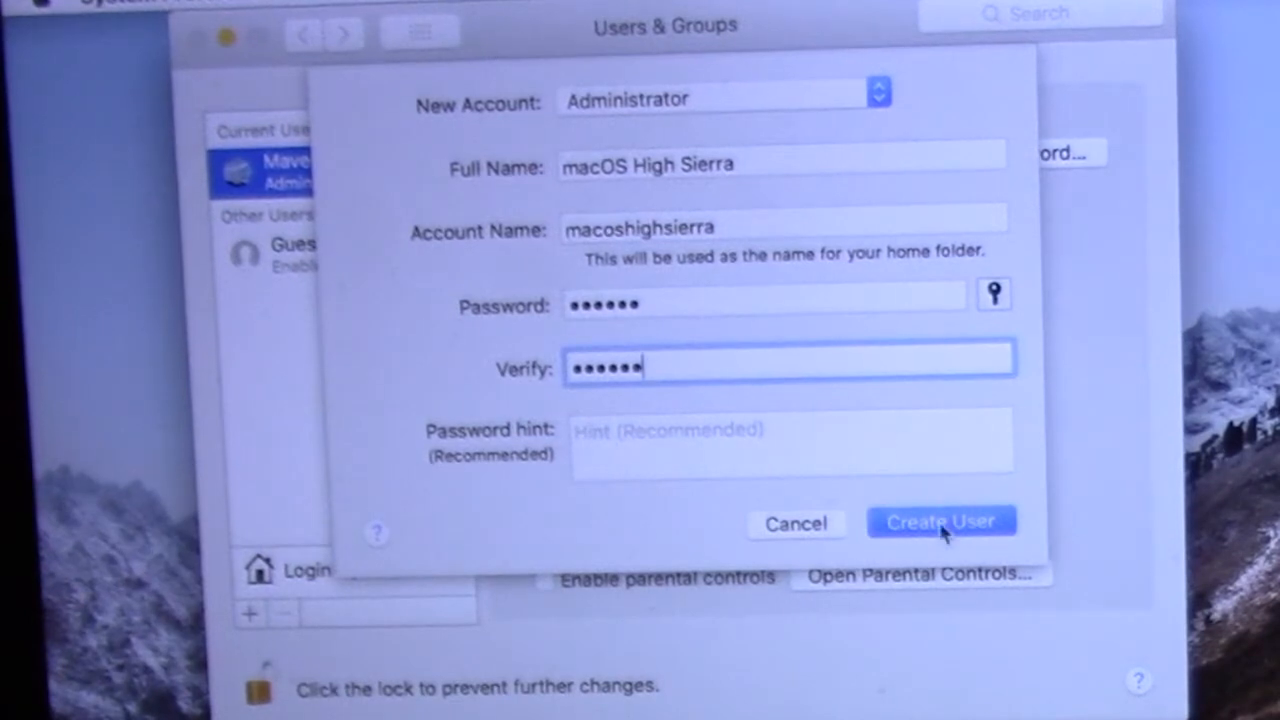
left_click(941, 521)
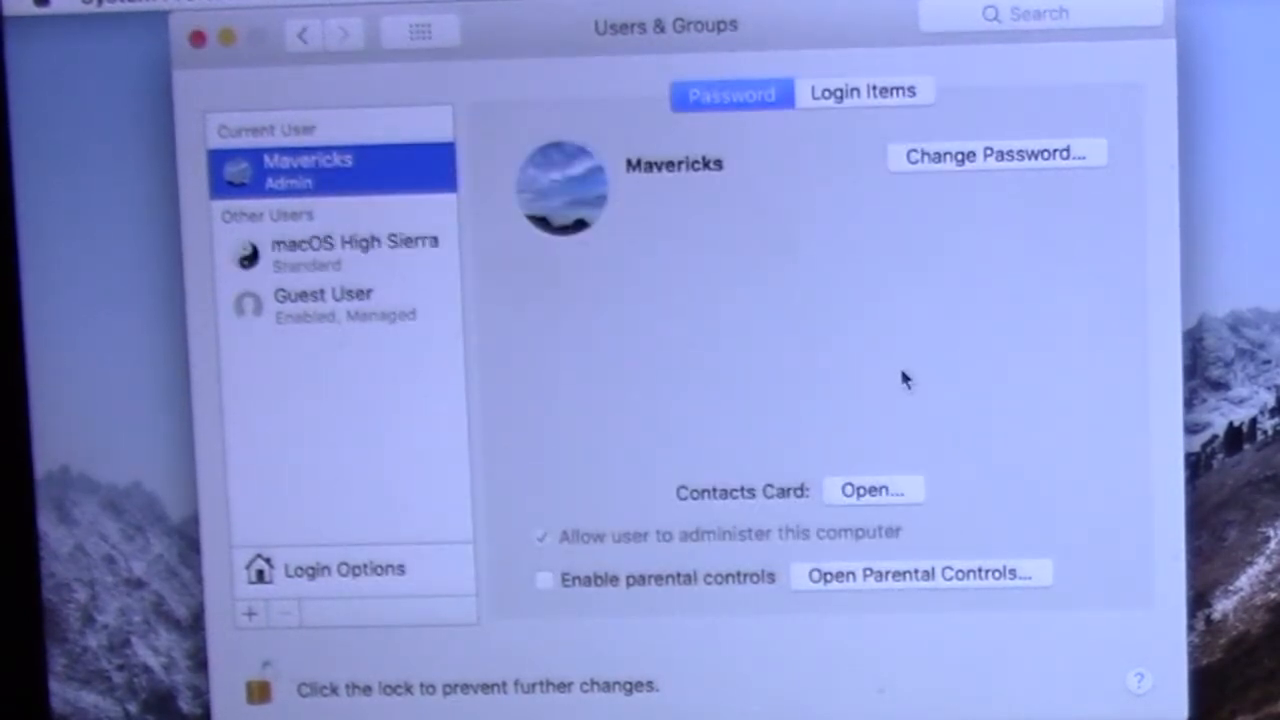
left_click(354, 250)
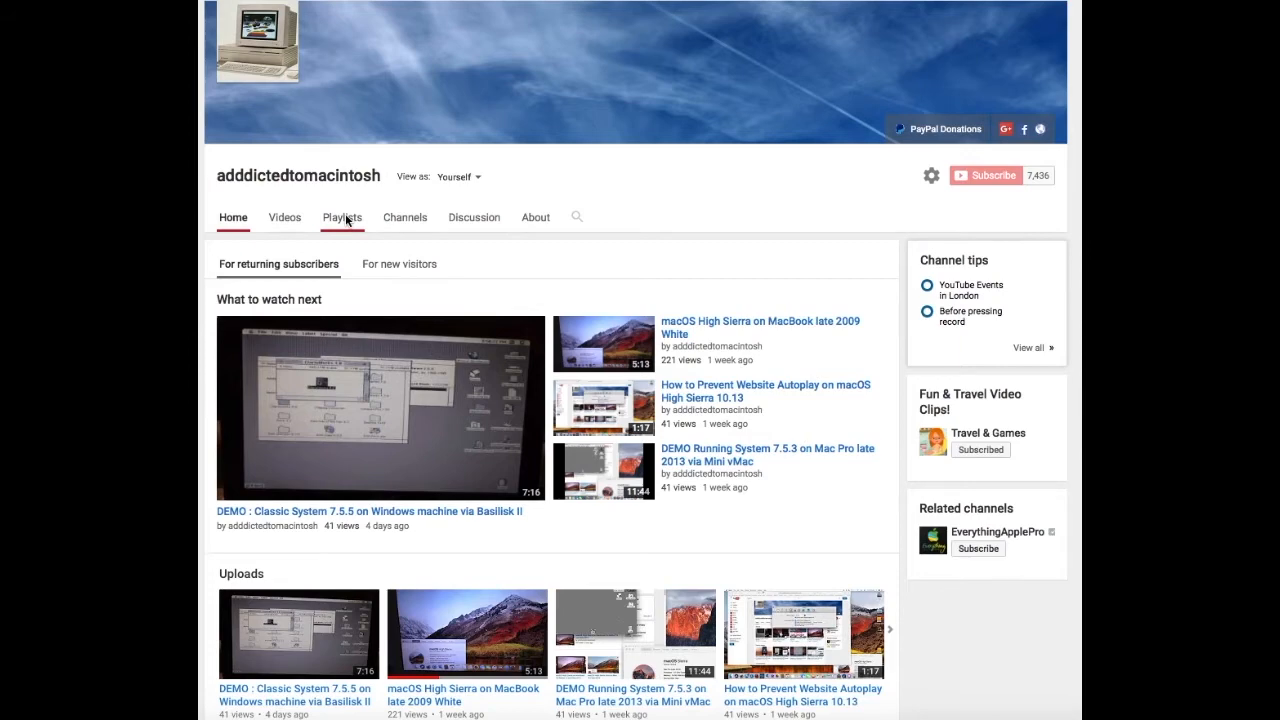
- Switch to the channel's Playlists tab to view created and saved playlists
left_click(341, 217)
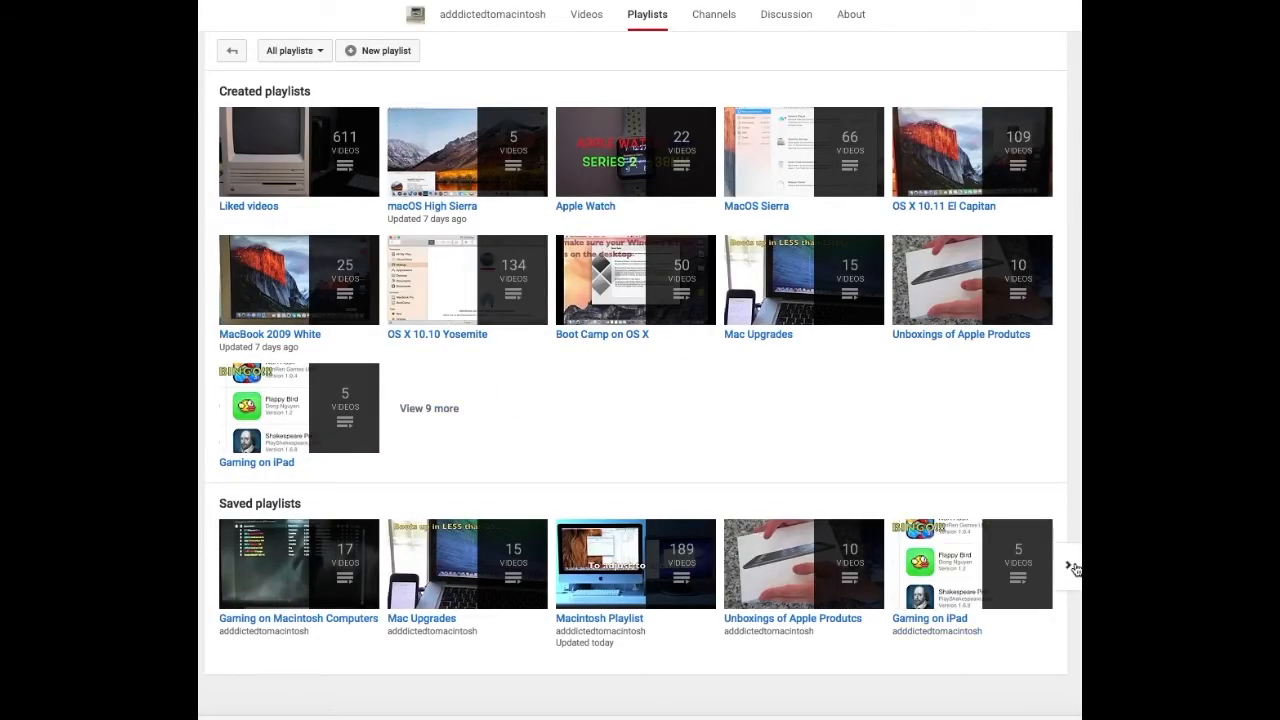
mouse_move(1073, 567)
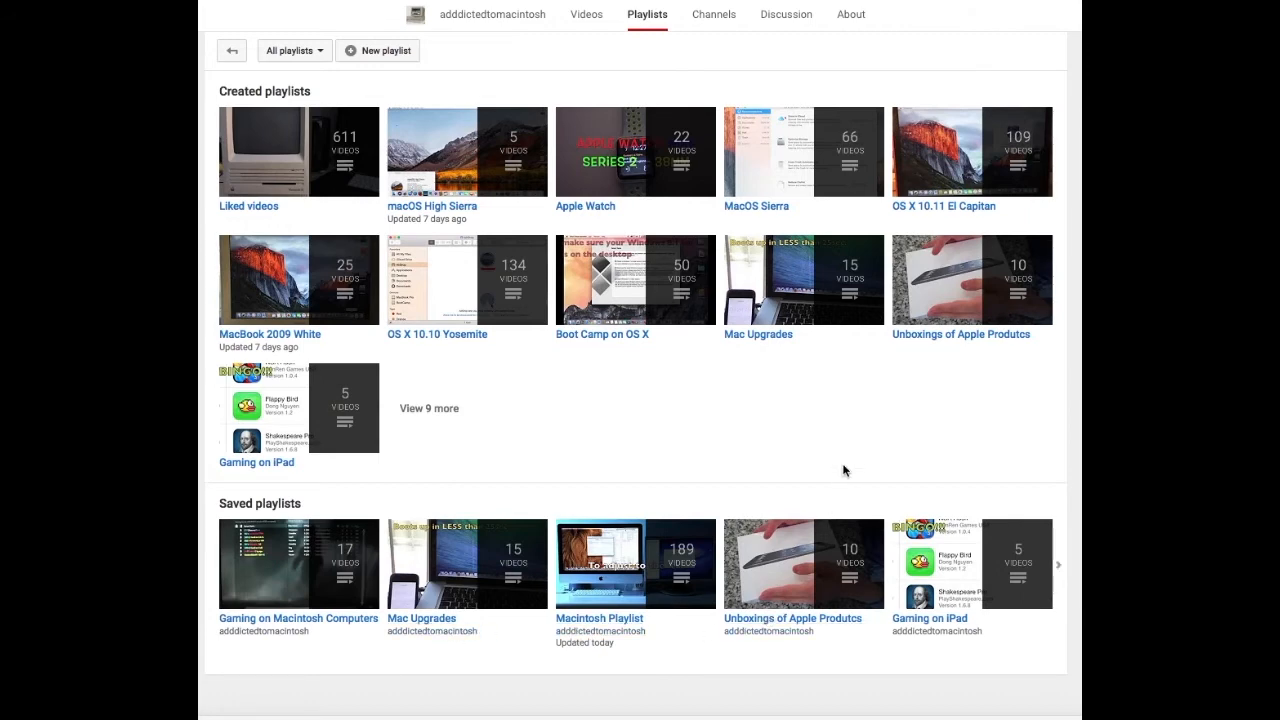
mouse_move(563, 351)
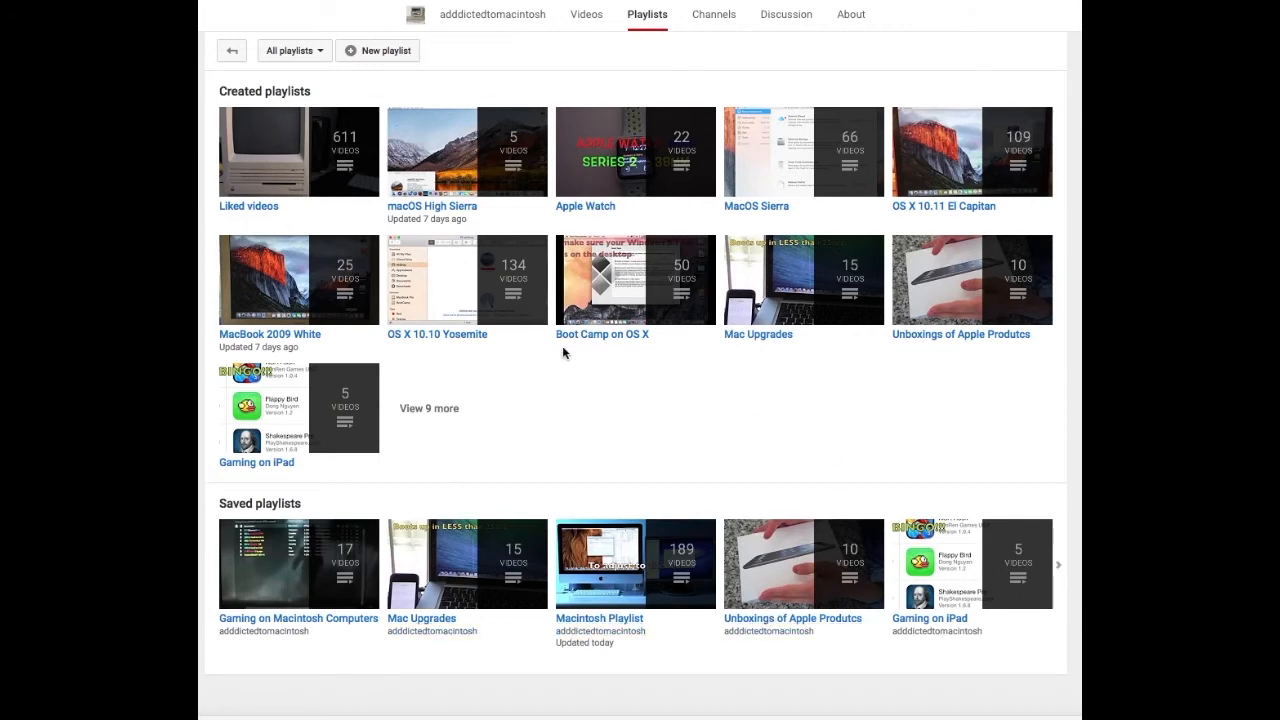
mouse_move(394, 219)
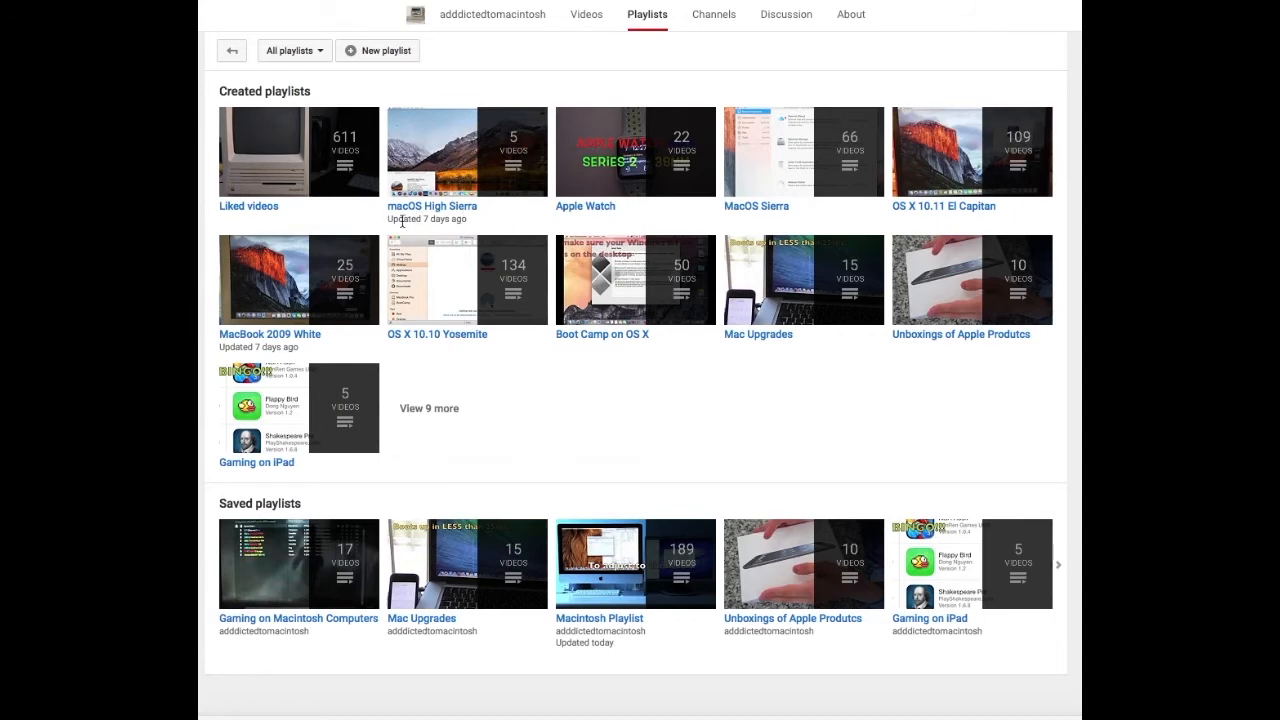